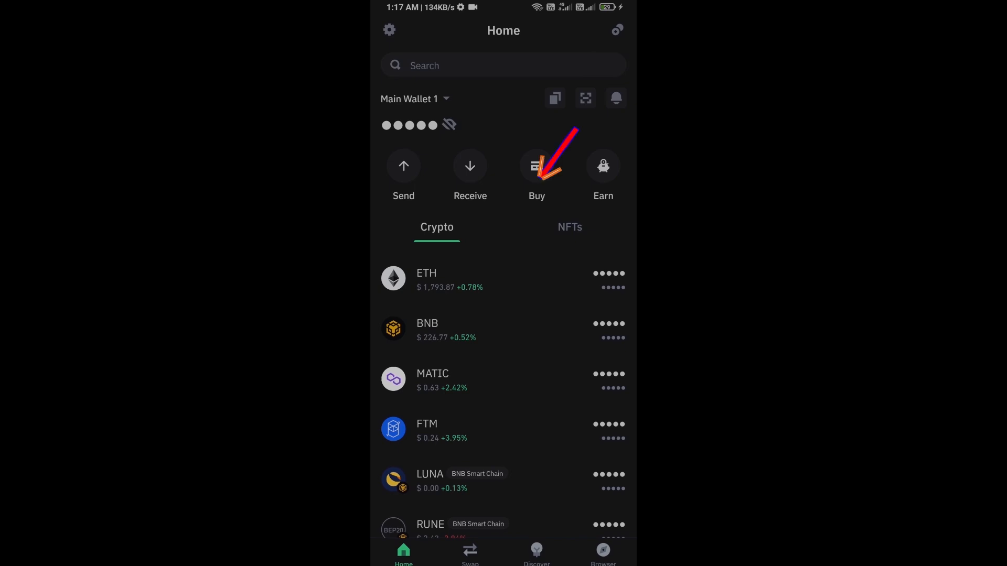
Check the ETH buy option and the ETH receiving address, then return home.
click(536, 165)
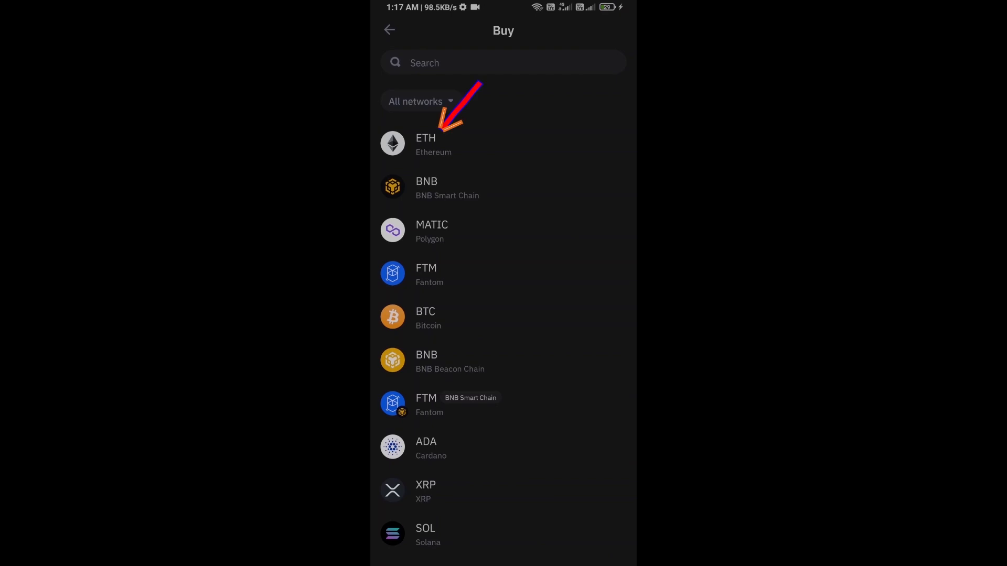
click(426, 145)
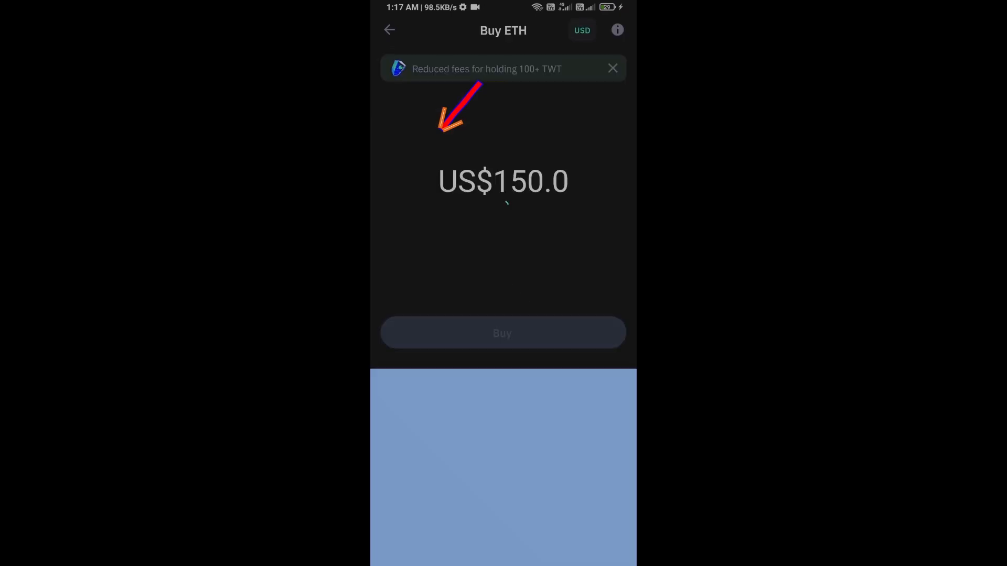
click(502, 182)
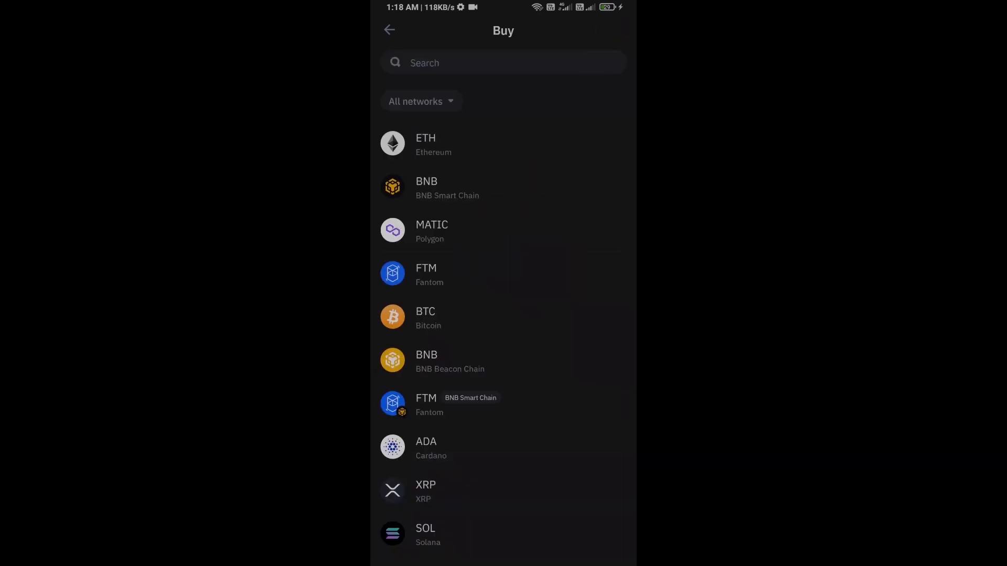
click(389, 30)
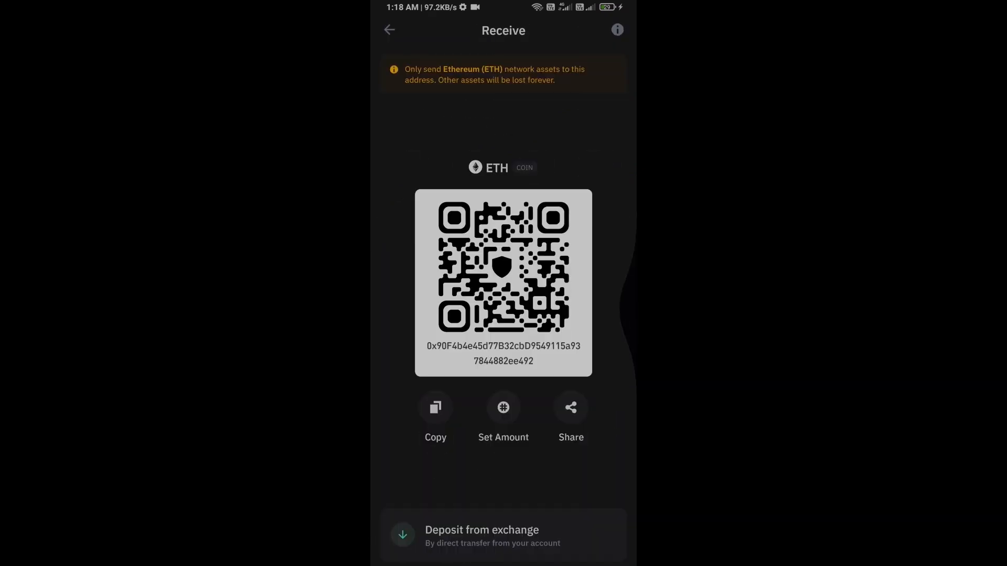
click(389, 30)
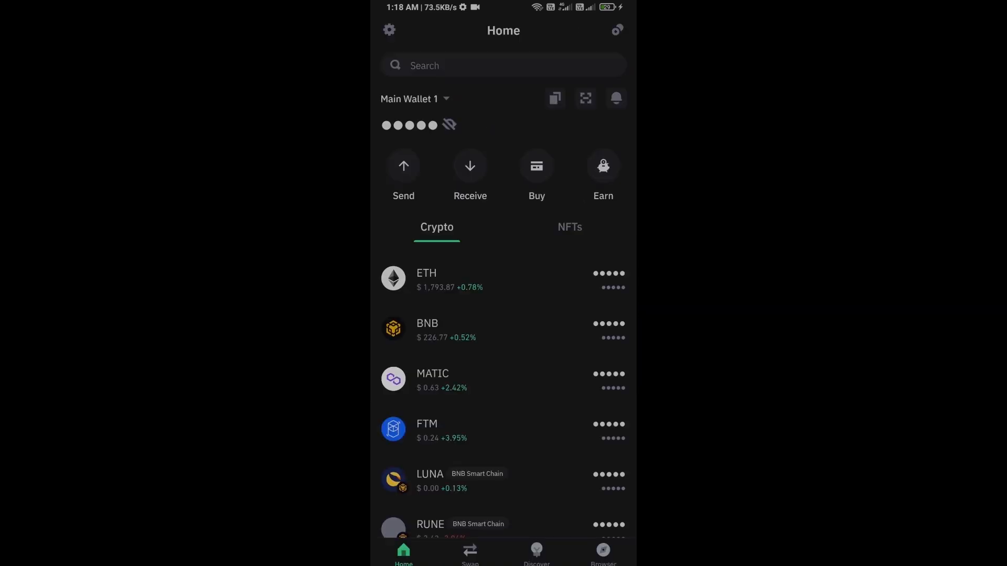
Launch Uniswap Exchange from the Popular list in the built-in dApp browser.
click(602, 554)
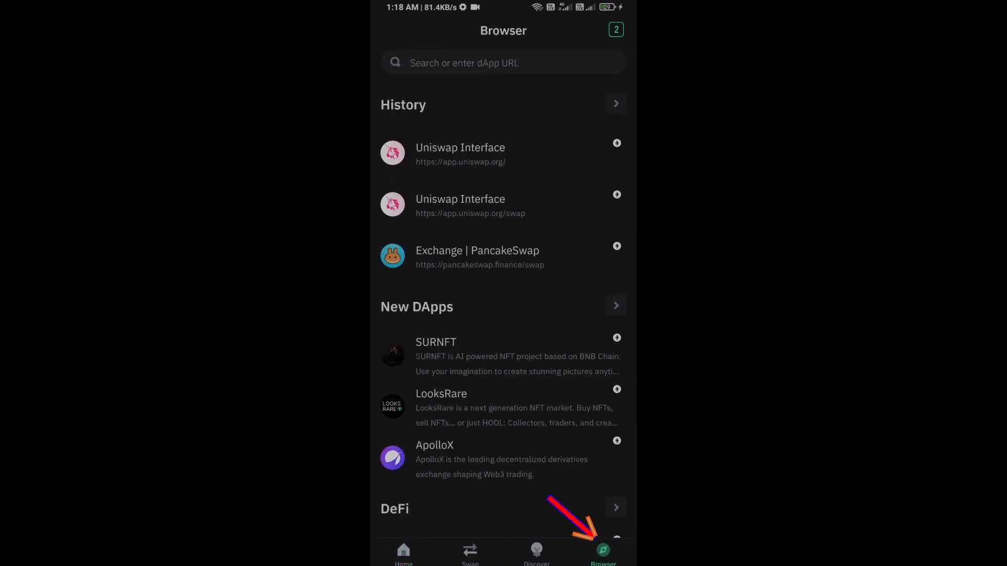
scroll(down, 3)
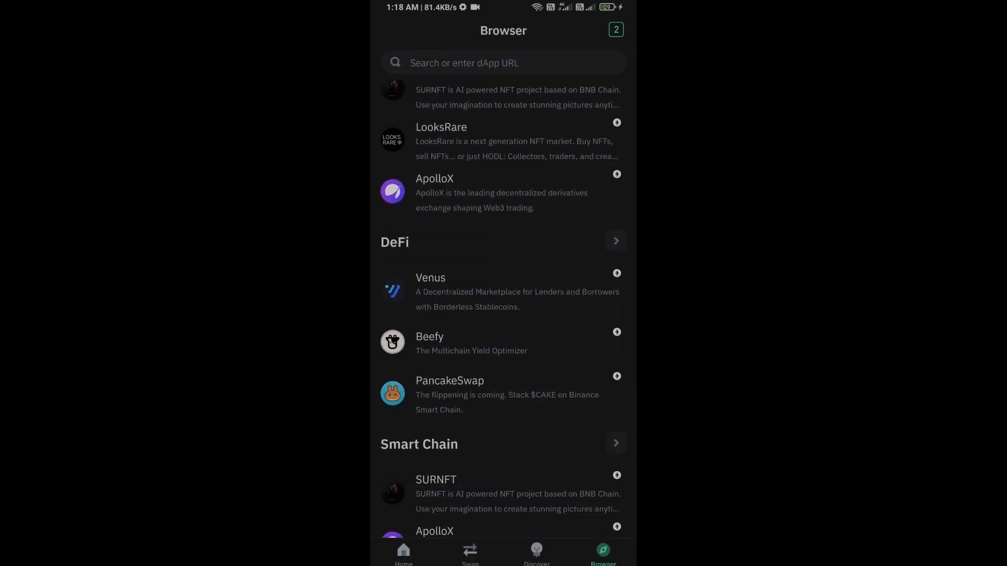
scroll(down, 3)
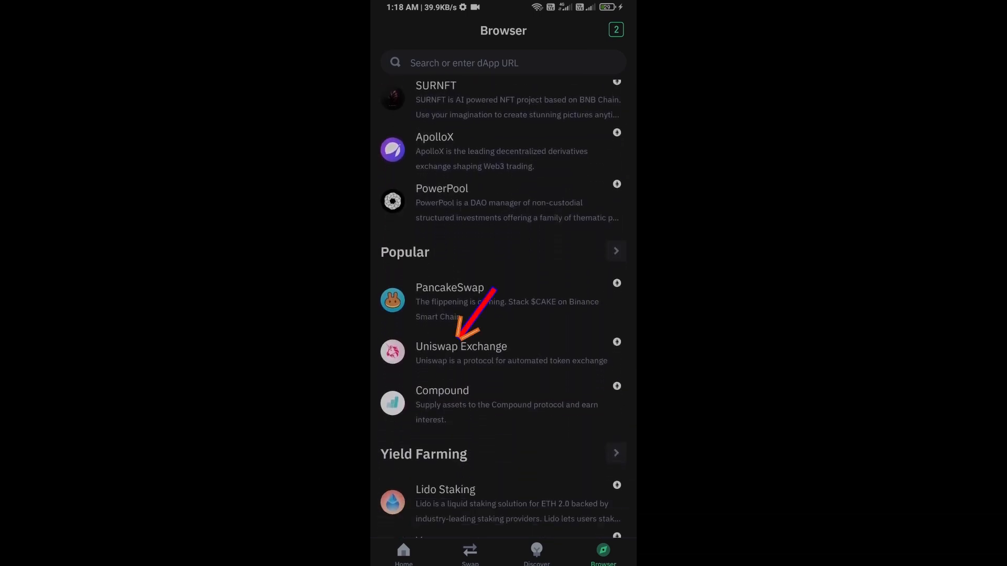
click(461, 348)
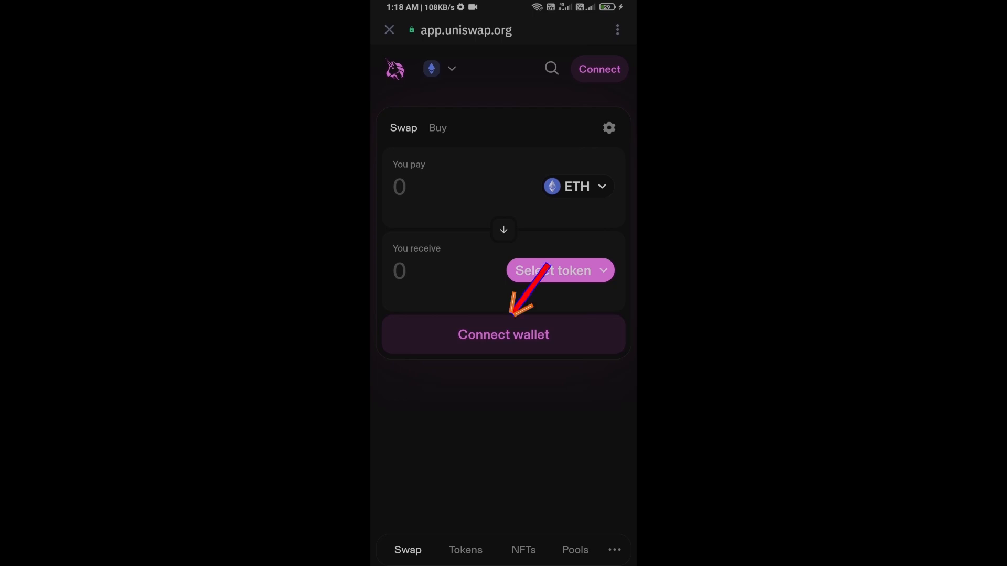
Connect Uniswap to the Trust Wallet account, showing an ETH balance of 0.005.
click(503, 333)
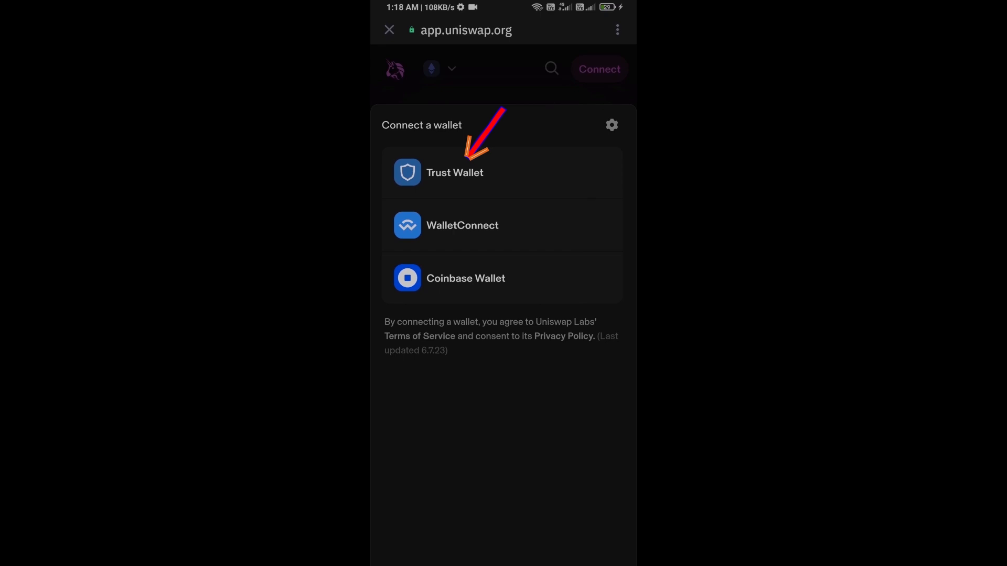
click(455, 172)
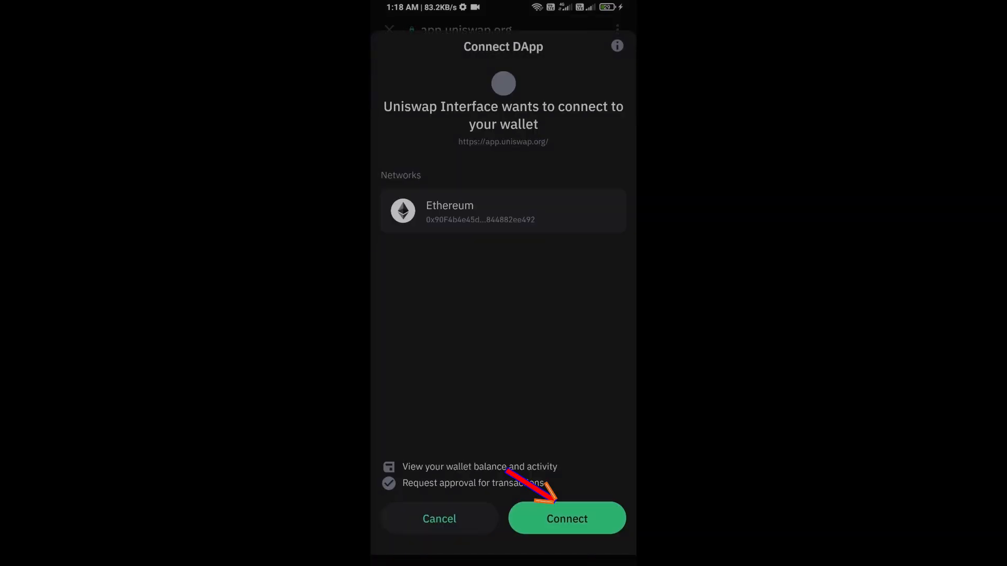
click(567, 519)
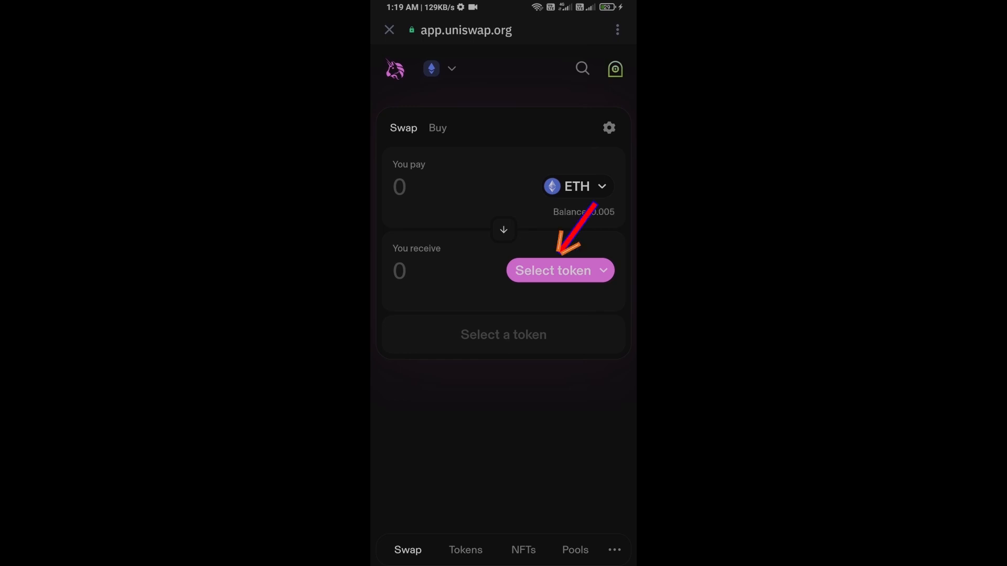
Start the receive-token picker and copy Fuku-Kun's Ethereum contract from CoinMarketCap.
click(551, 270)
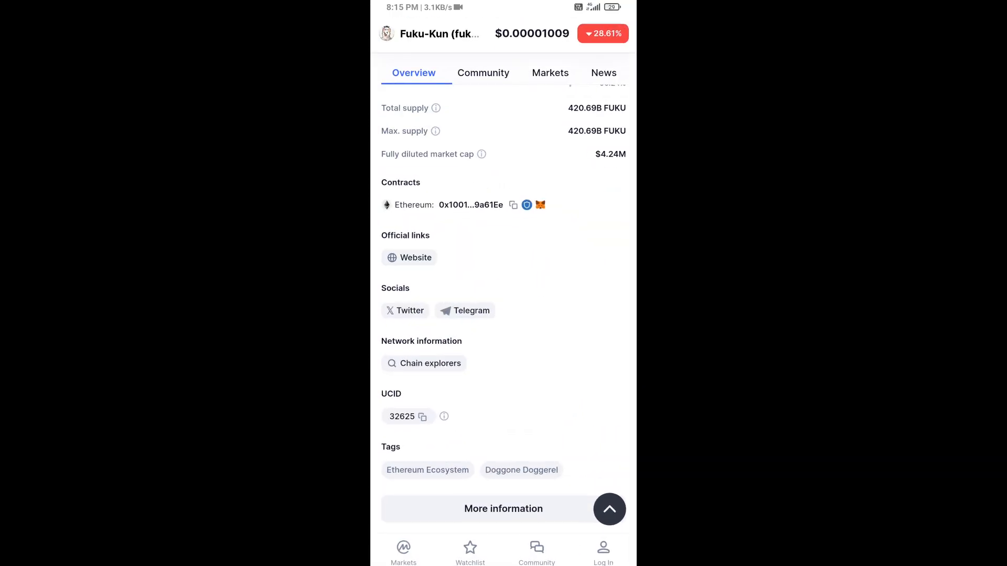
click(513, 205)
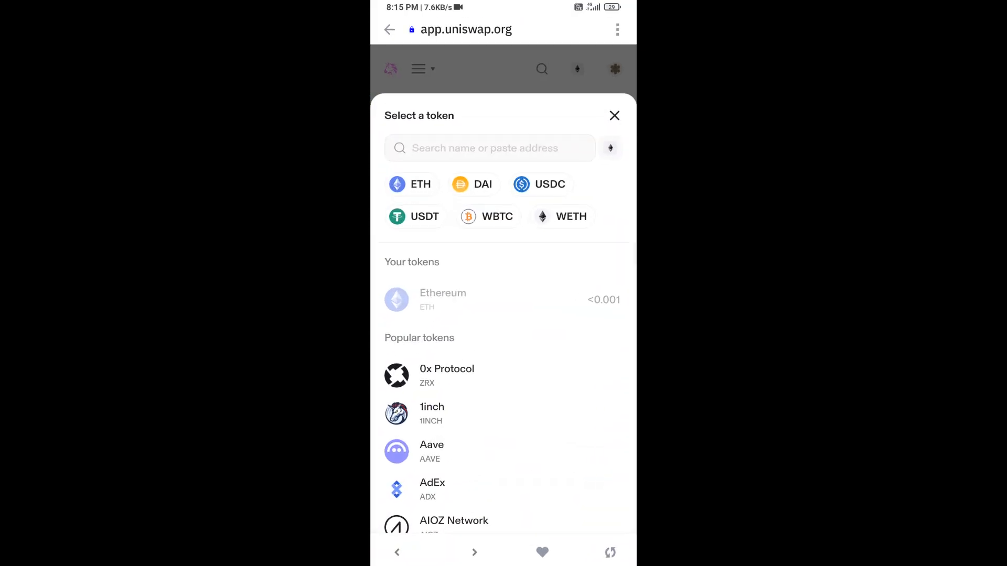
Search the pasted contract address and select Fuku-Kun, accepting the unverified token warning.
click(486, 147)
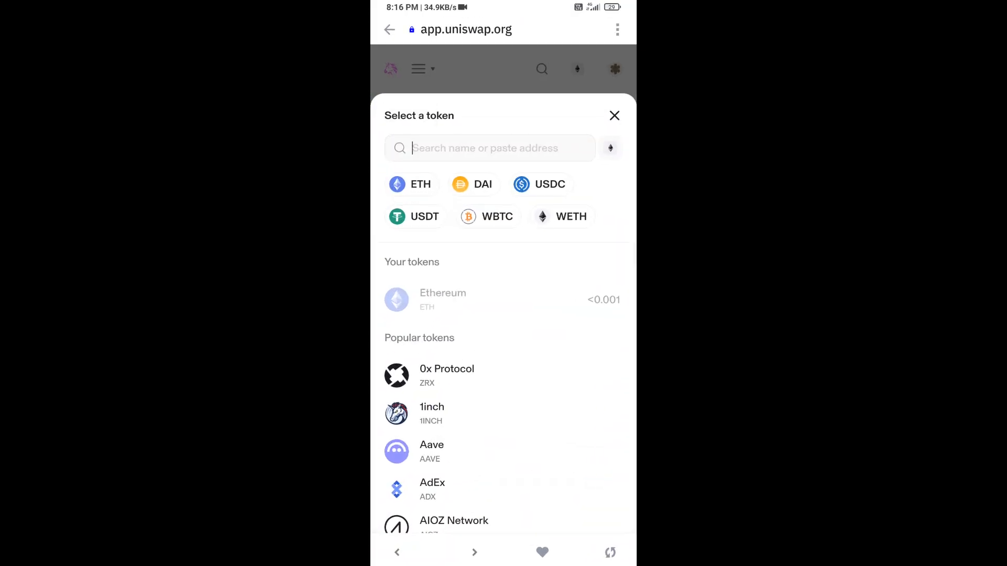
text(49bd771E1bb76C22D935809a61Ee)
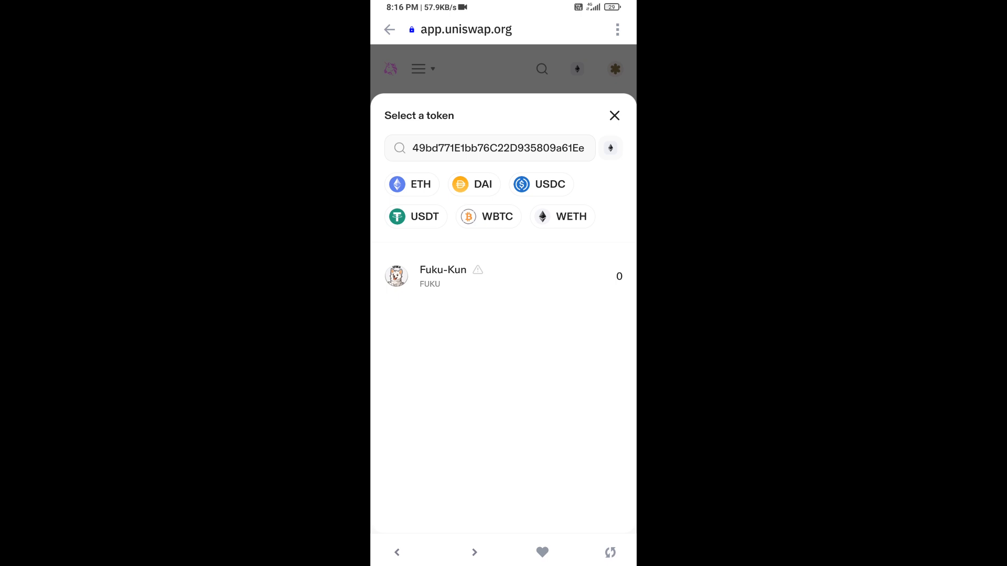
click(442, 276)
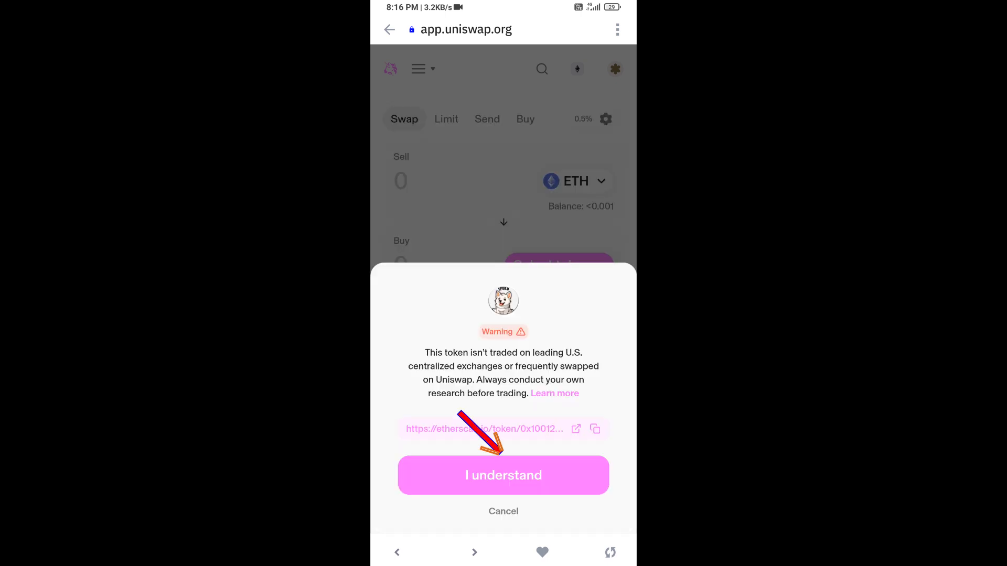
click(503, 475)
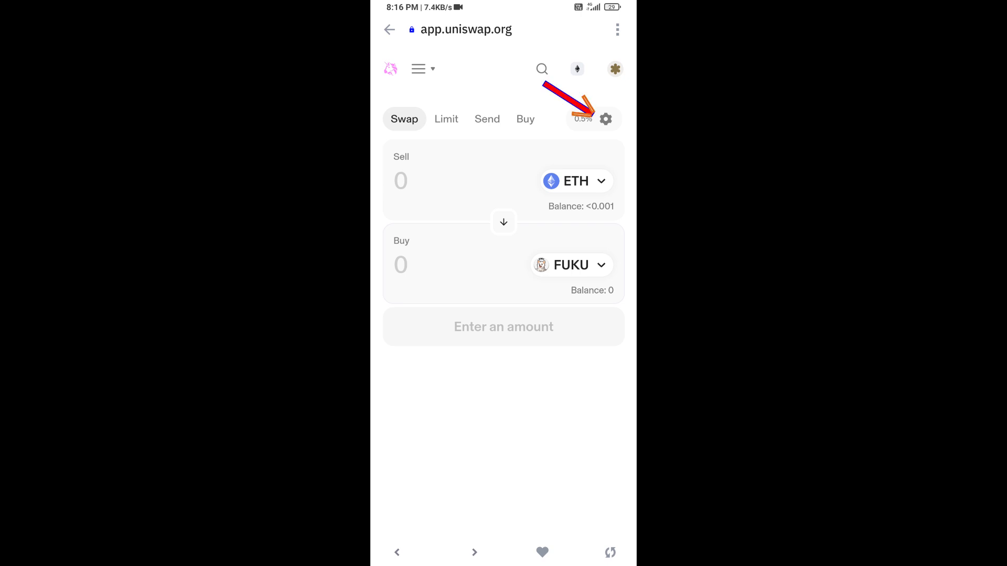
Adjust the custom Max. slippage in swap settings for buying 0.0005 FUKU.
click(605, 119)
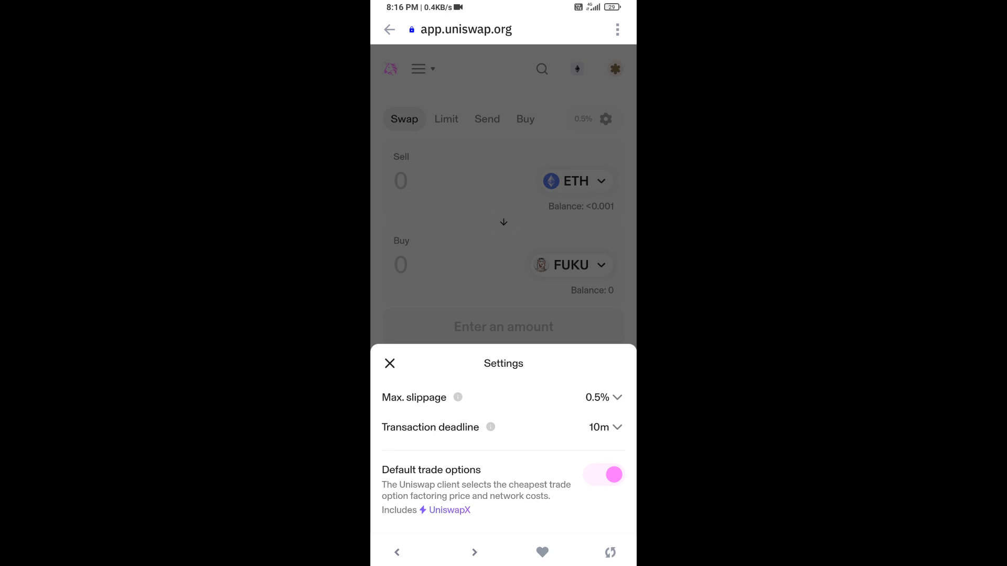
click(597, 398)
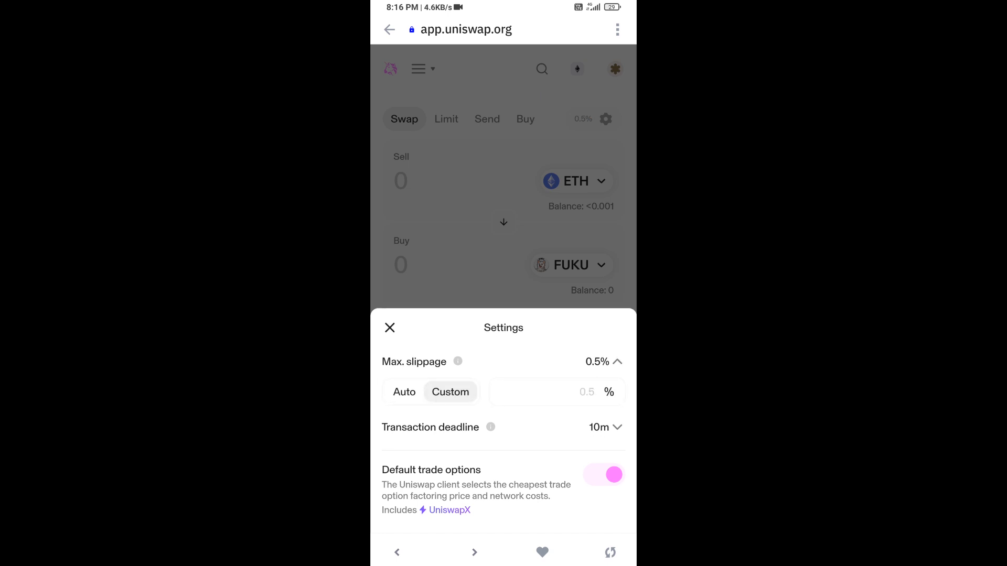
click(553, 391)
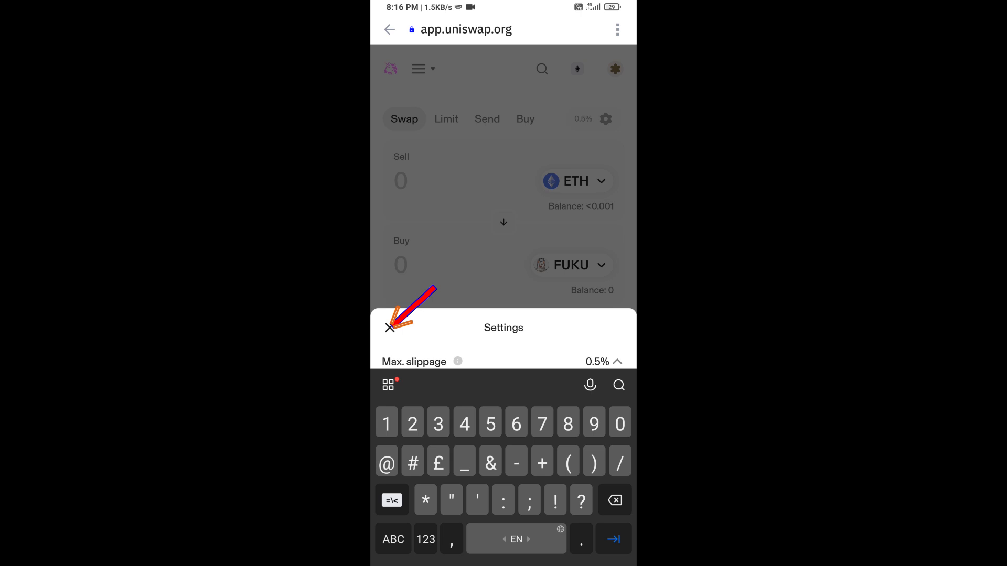
click(389, 327)
text(0.0005)
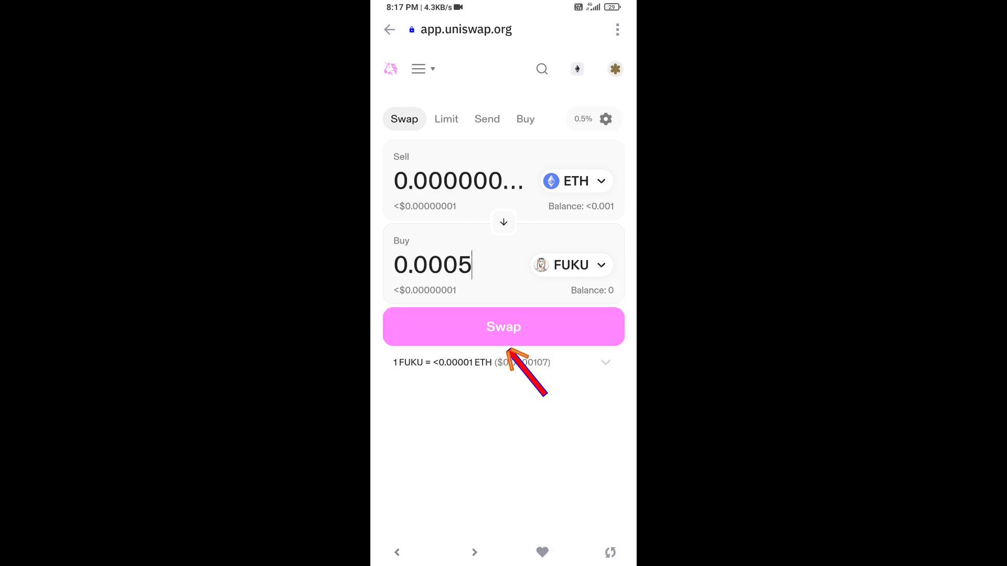
Review and confirm the ETH-for-0.0005 FUKU swap and approve its Smart Contract Call.
click(504, 326)
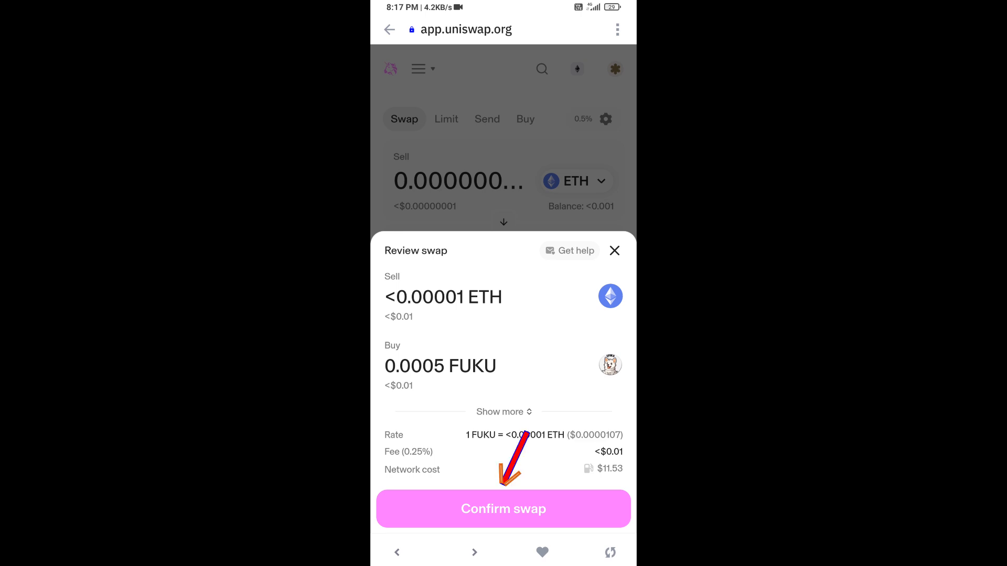
click(503, 509)
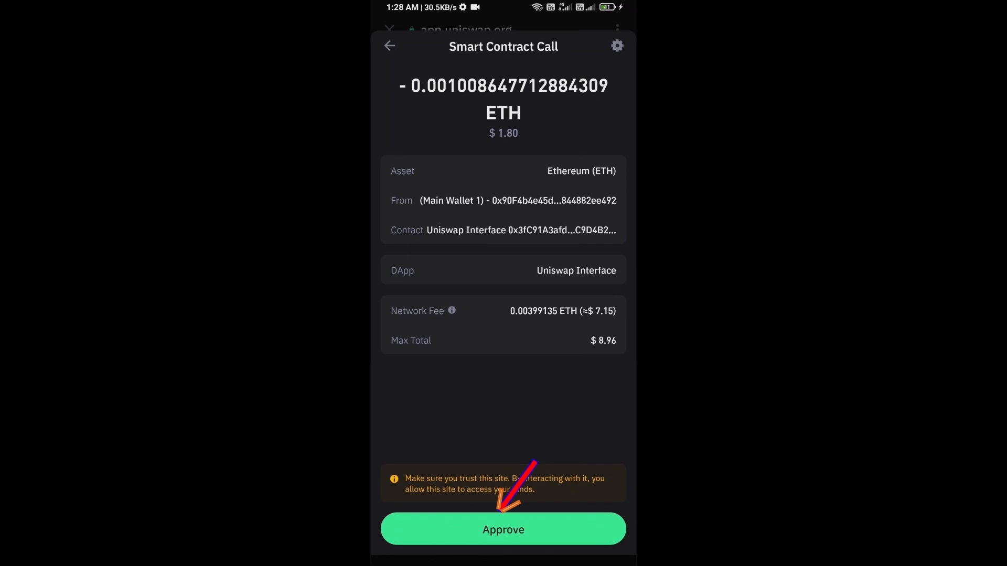
click(502, 529)
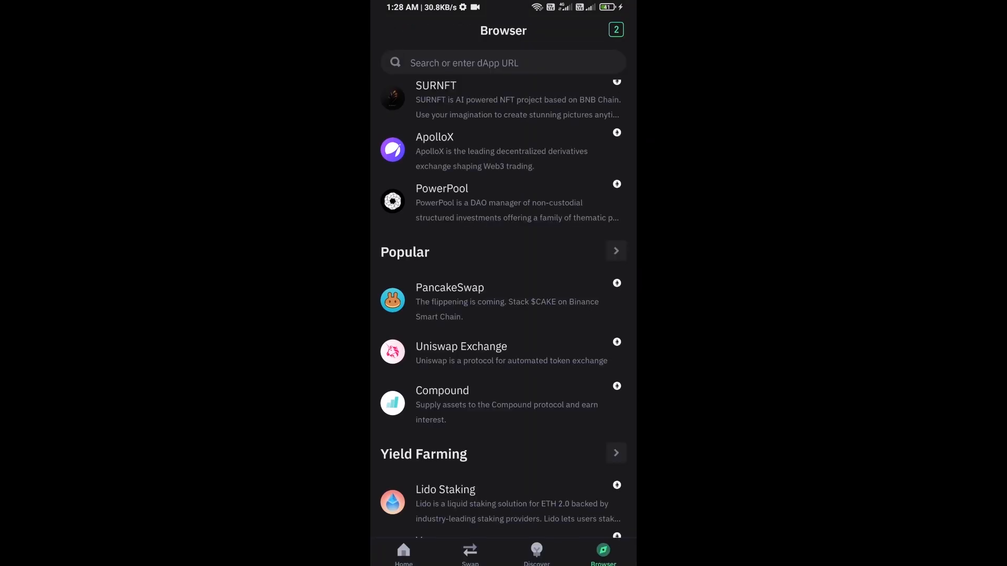
Return home and reach the Import crypto form on Ethereum via Manage crypto.
click(402, 554)
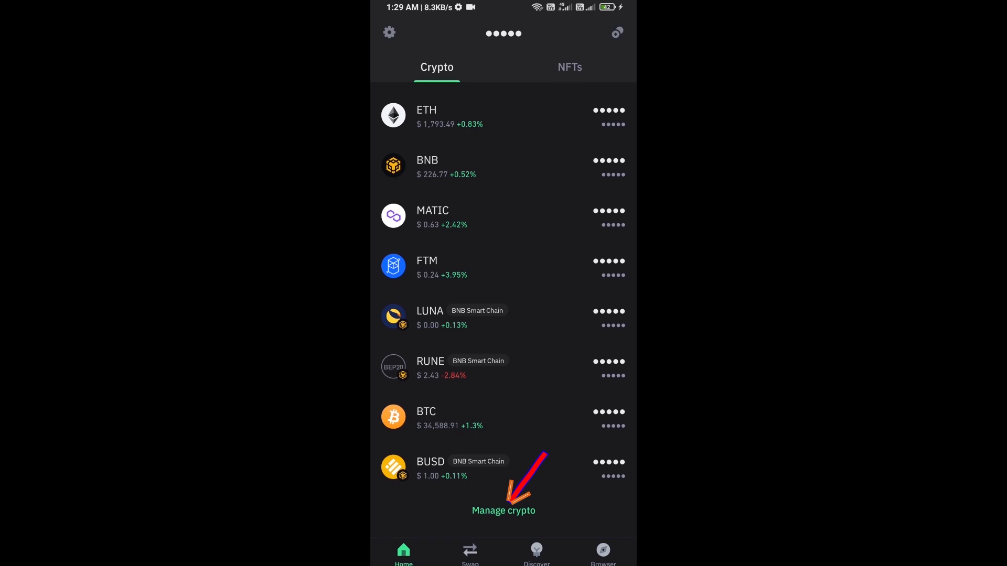
click(503, 511)
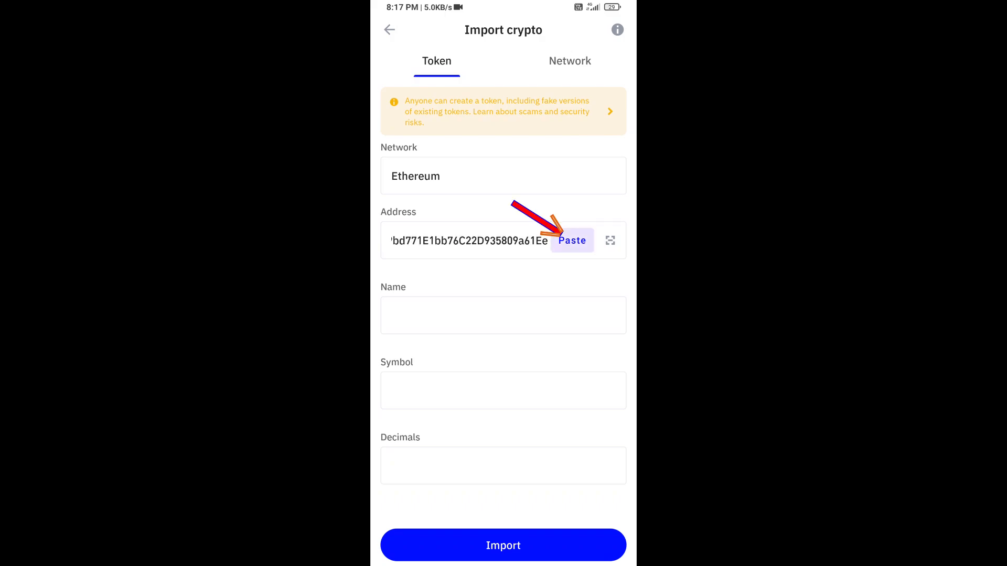
Paste the FUKU contract address, import the token and find FUKU at 0 balance in the crypto list.
click(572, 240)
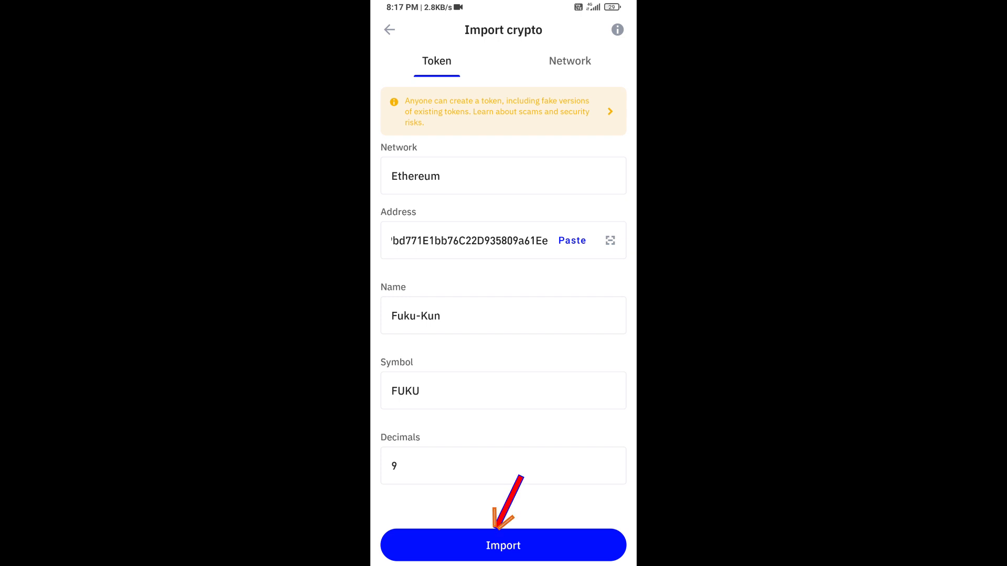
click(503, 546)
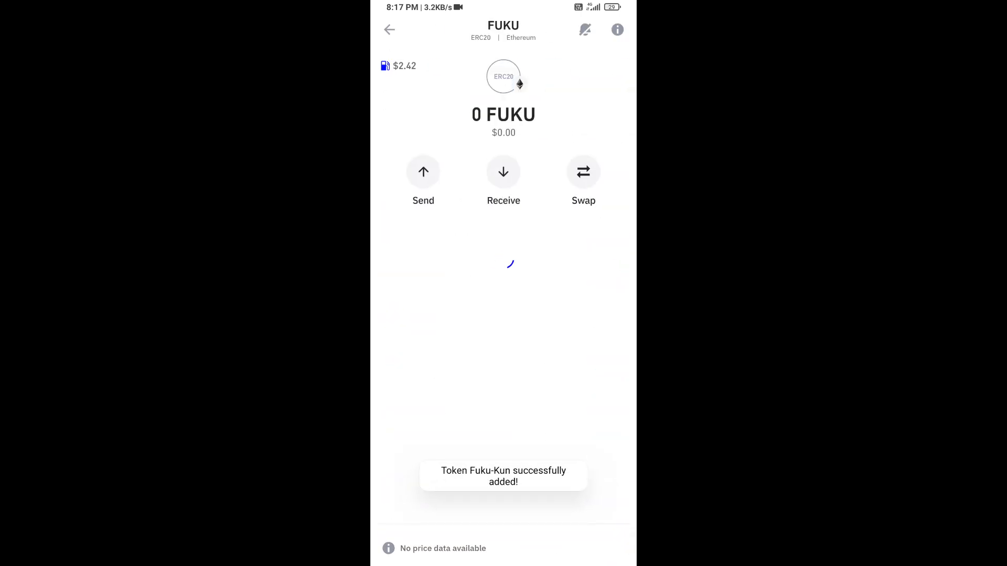
click(389, 29)
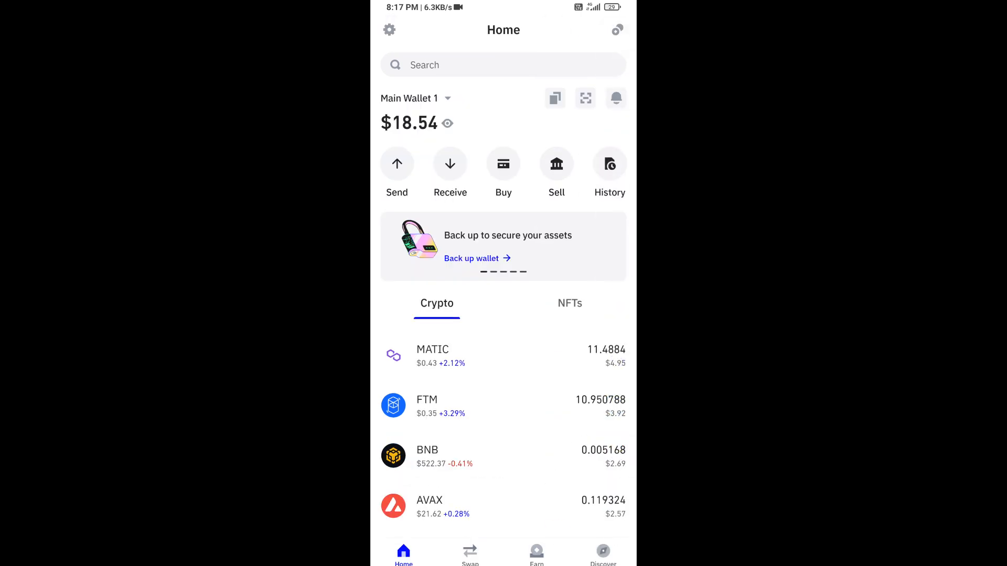
scroll(down, 3)
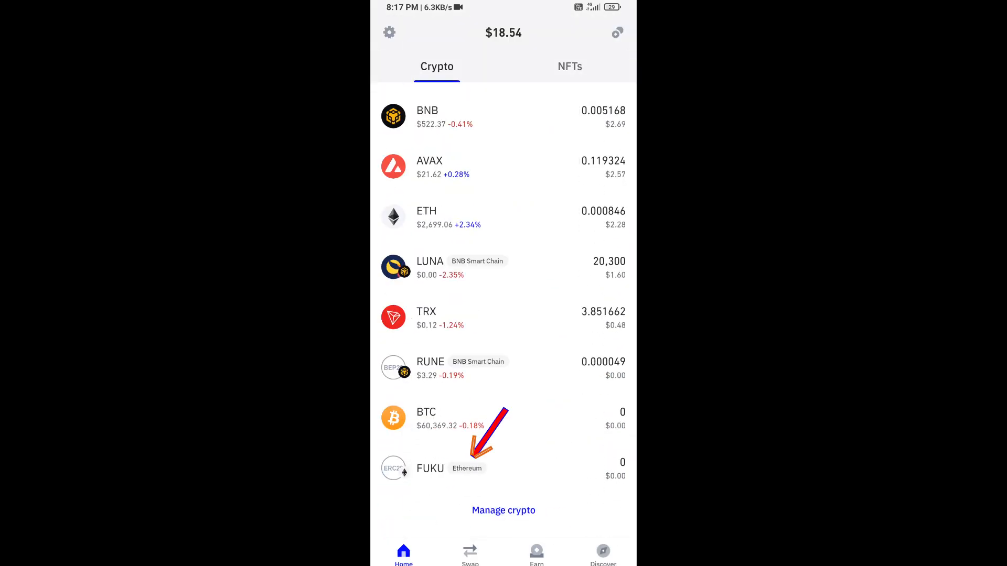